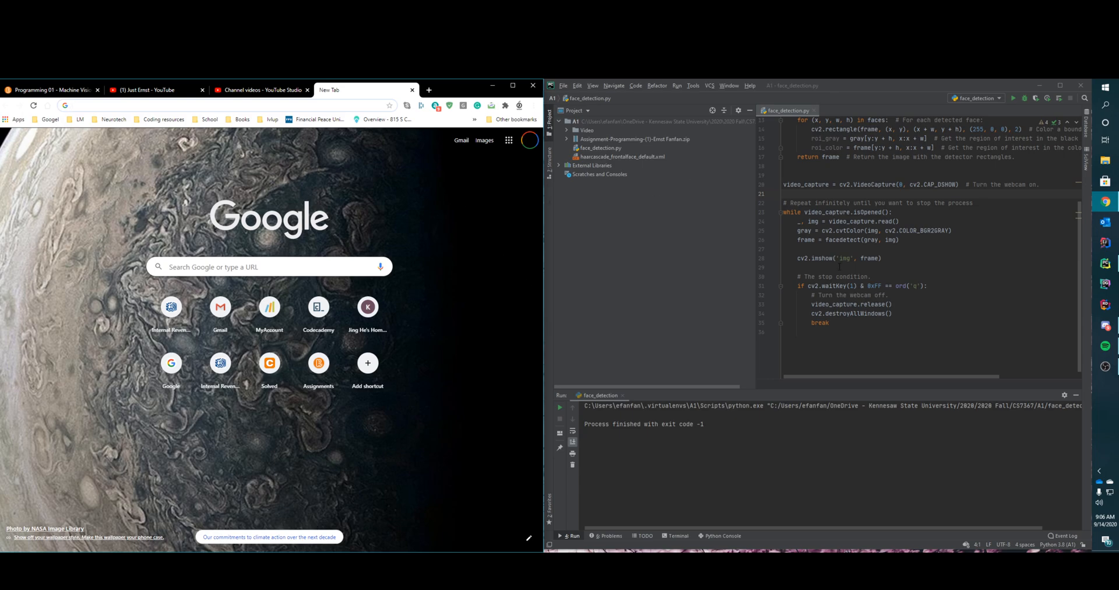
# Scroll up in face_detection.py as PyCharm expands to fill the screen
pyautogui.scroll(3)
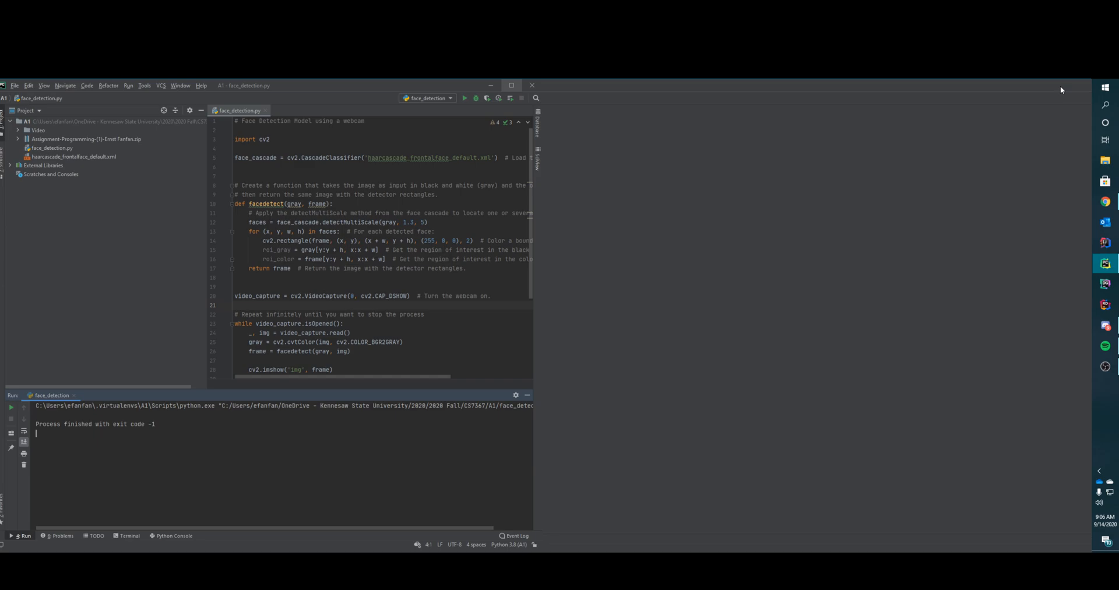
# Open haarcascade_frontalface_default.xml from the Project tool window in its own editor tab
pyautogui.click(512, 85)
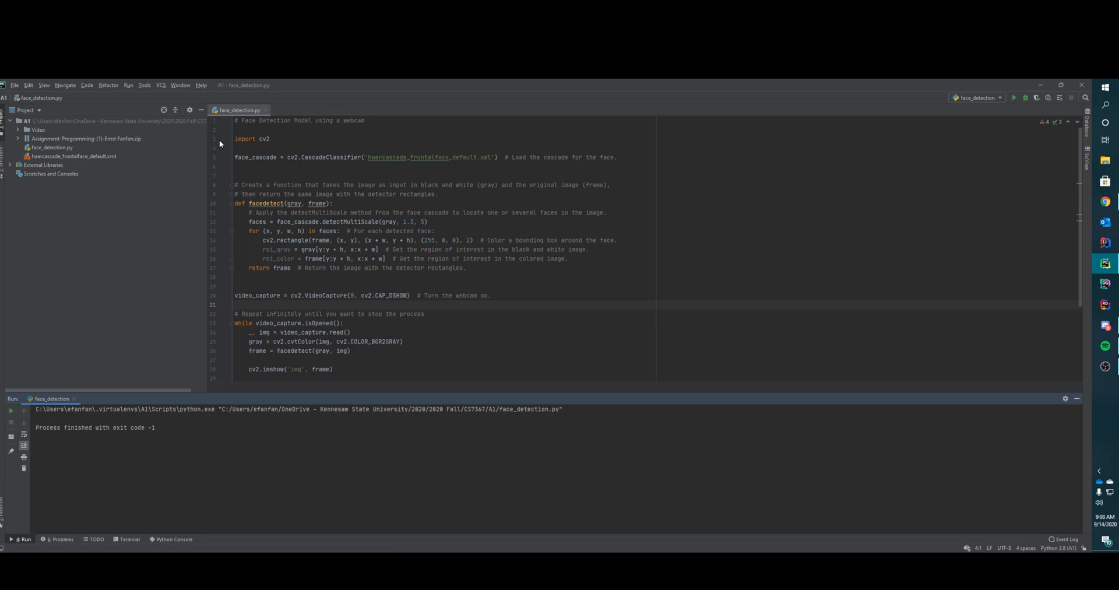
pyautogui.moveTo(77, 156)
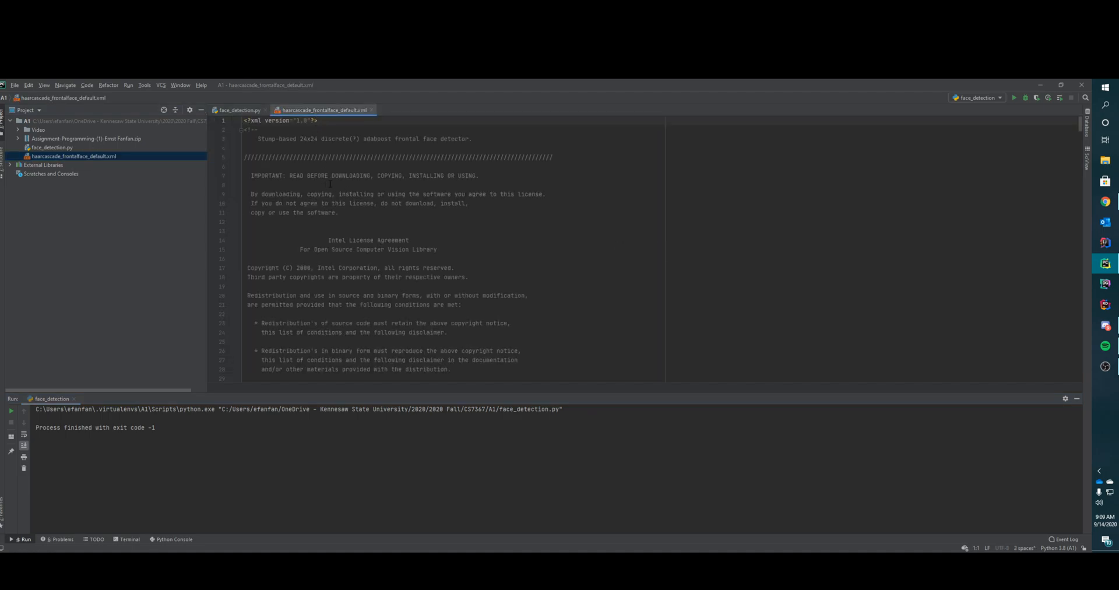
# Scroll down through the Haar cascade XML data, then return to the face_detection.py tab
pyautogui.scroll(-3)
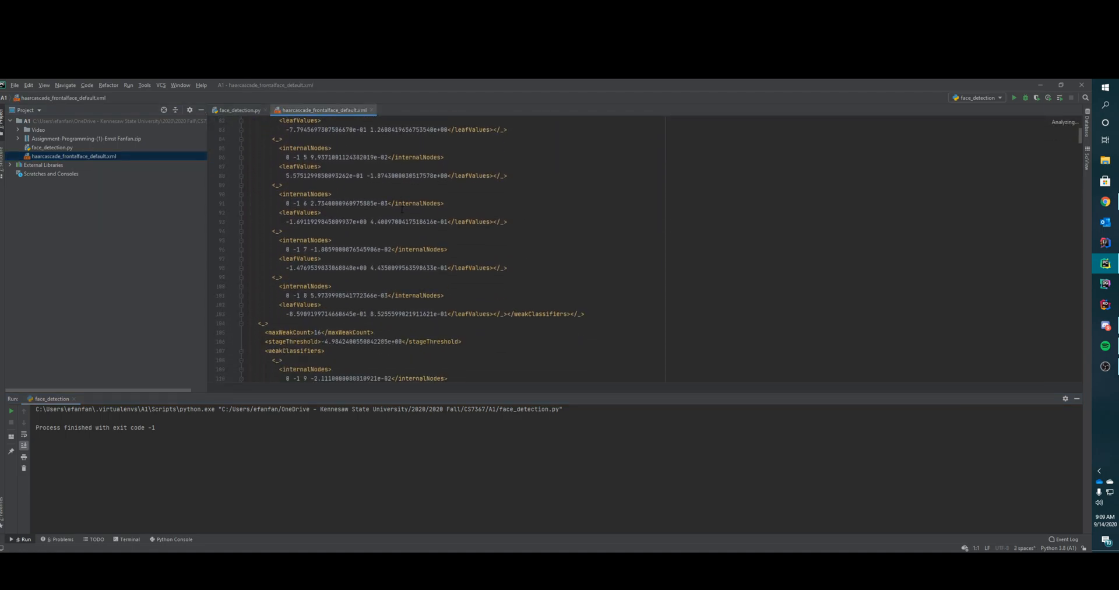
pyautogui.scroll(-3)
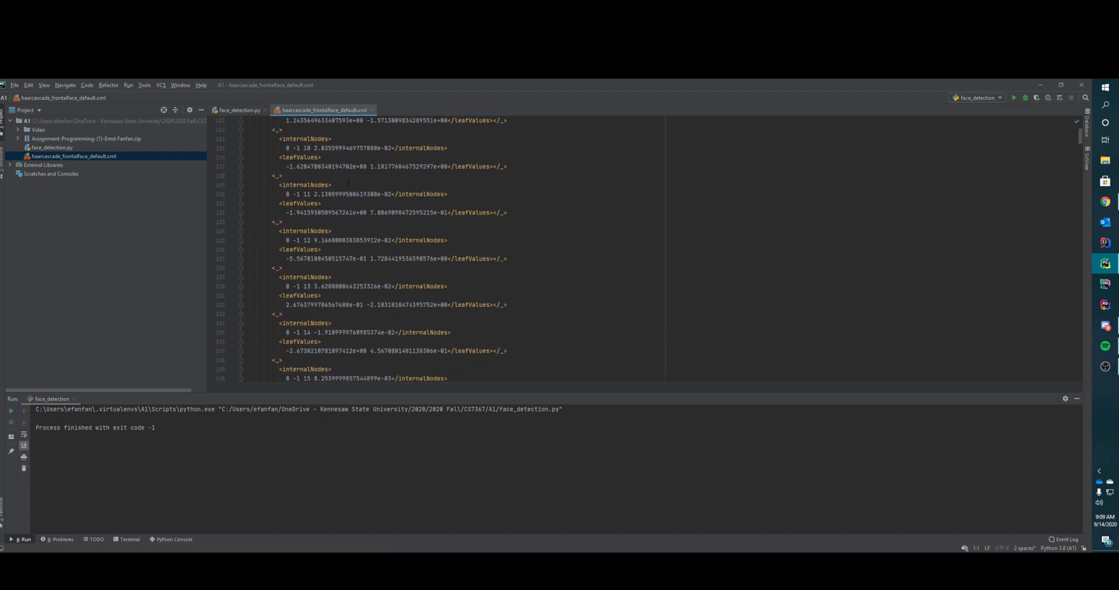
pyautogui.scroll(-3)
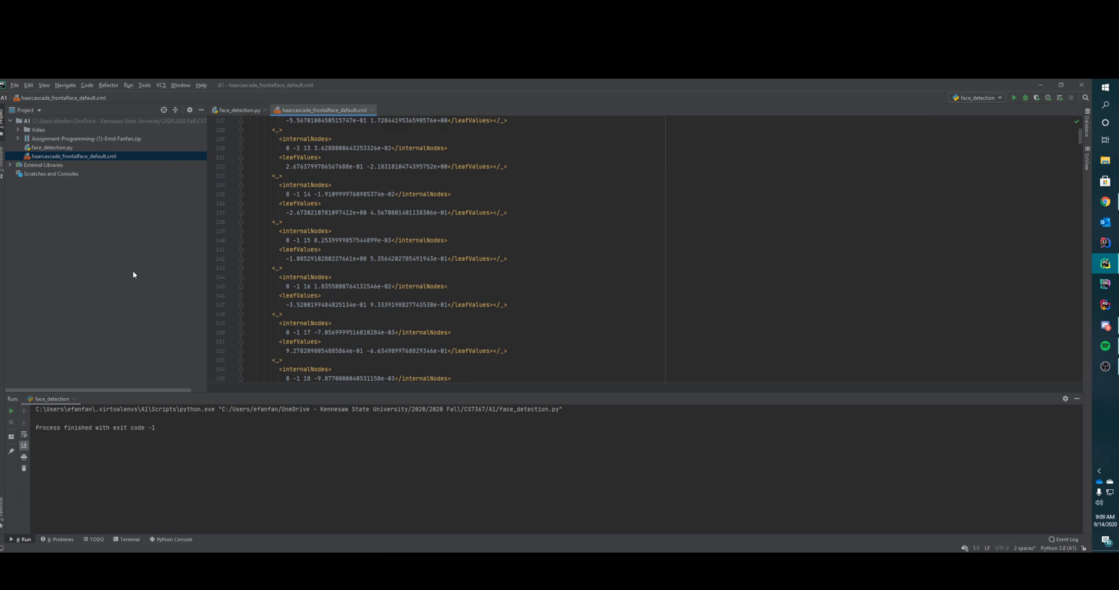
pyautogui.moveTo(550, 161)
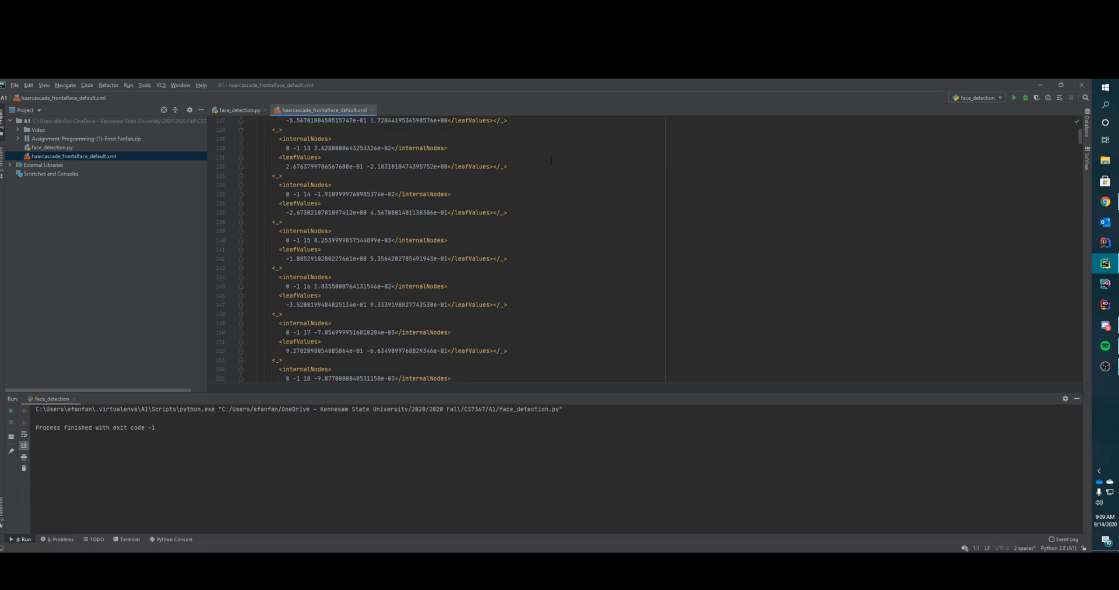
pyautogui.scroll(-3)
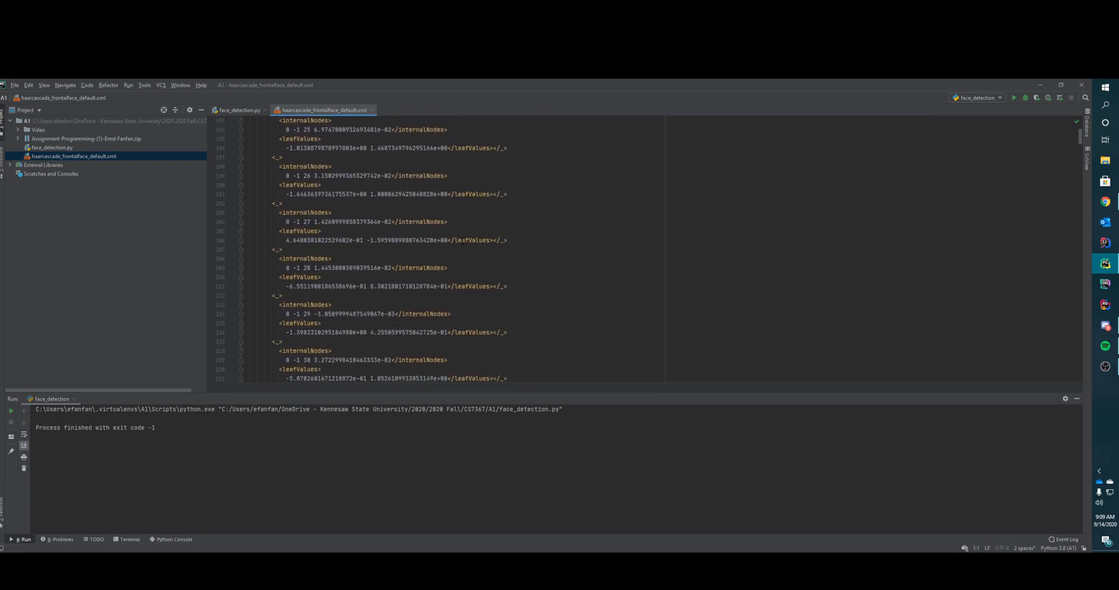
pyautogui.click(238, 109)
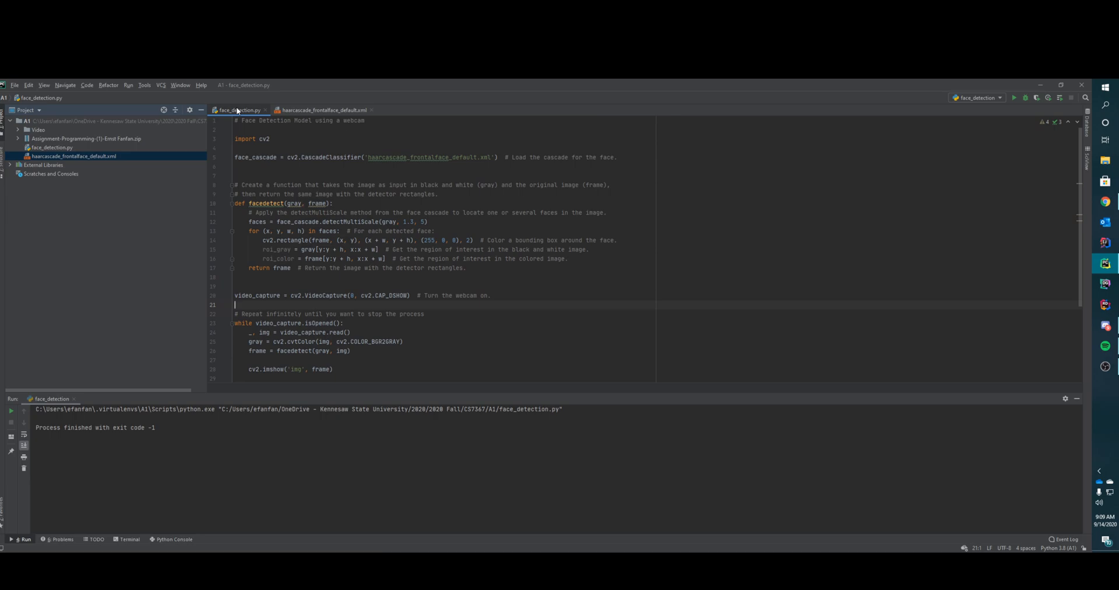
pyautogui.moveTo(239, 109)
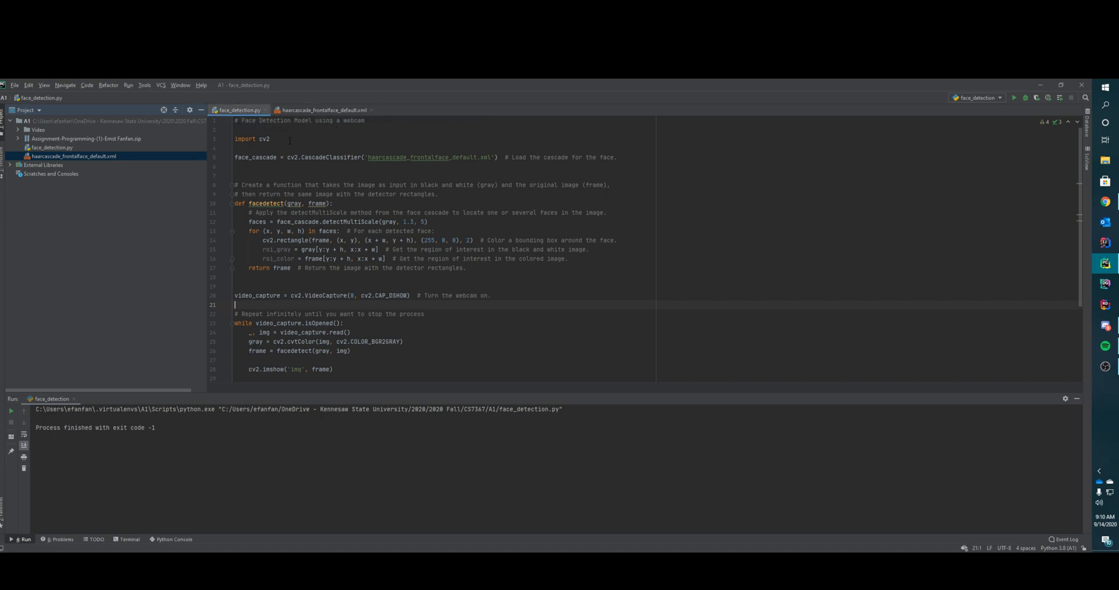
pyautogui.doubleClick(264, 139)
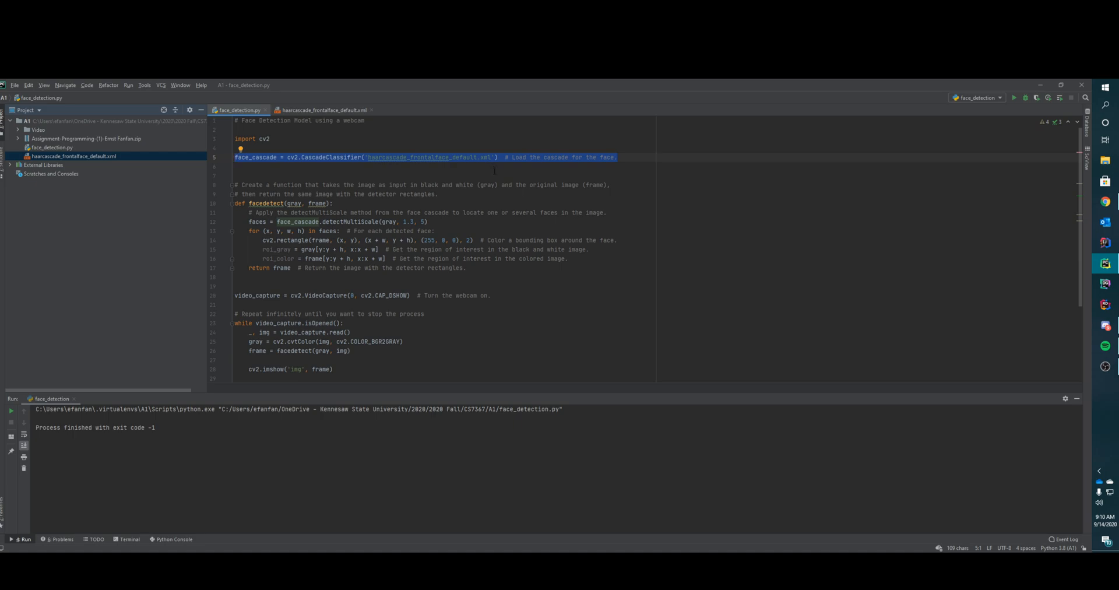
pyautogui.moveTo(248, 163)
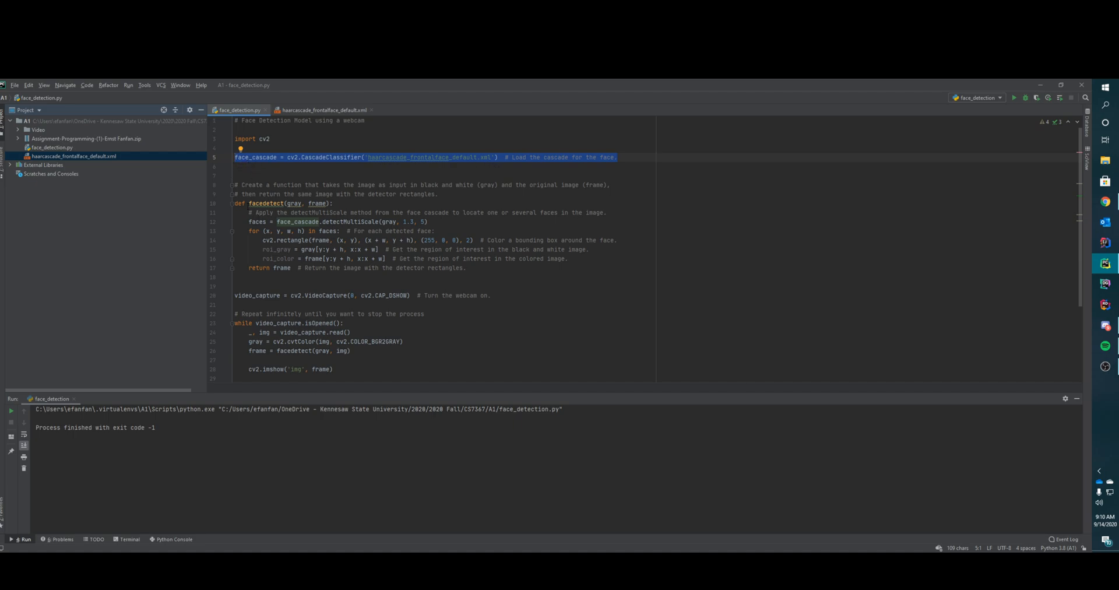
pyautogui.moveTo(235, 203); pyautogui.dragTo(466, 268)
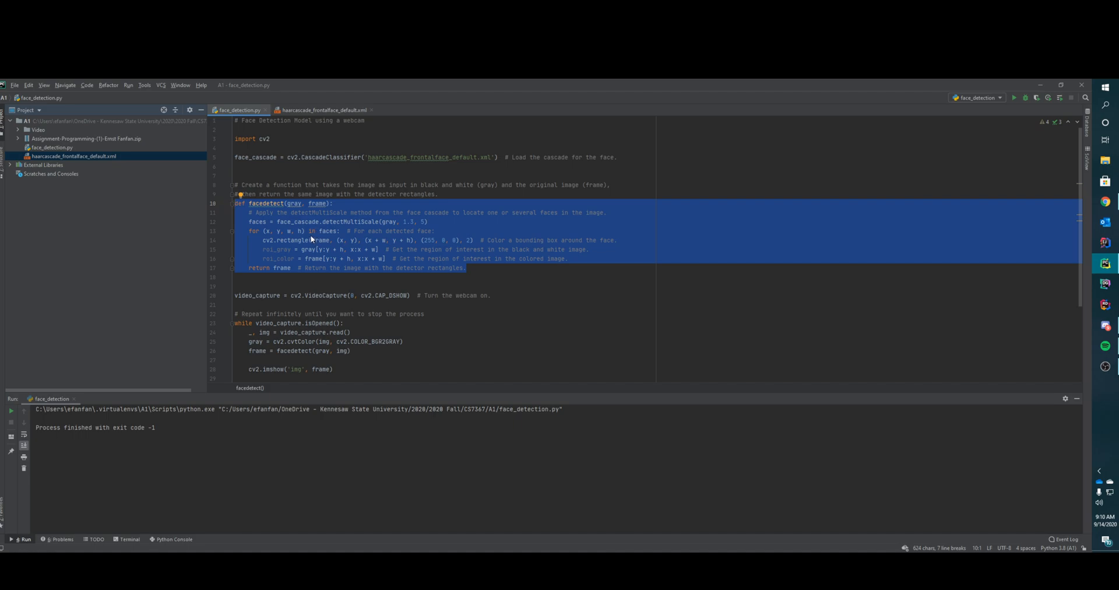
pyautogui.moveTo(370, 232)
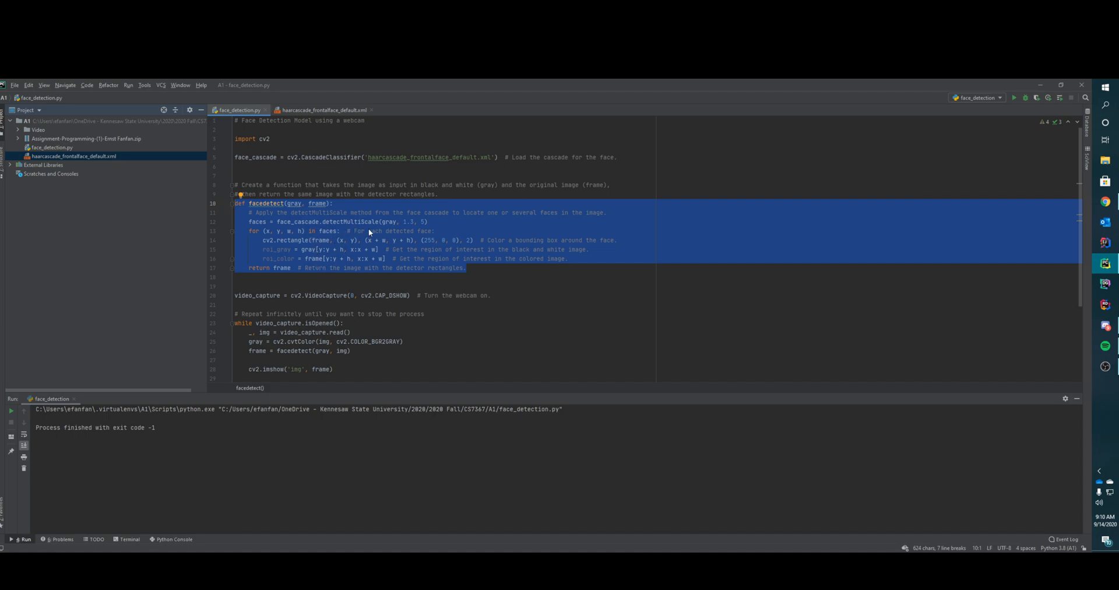
pyautogui.moveTo(390, 224)
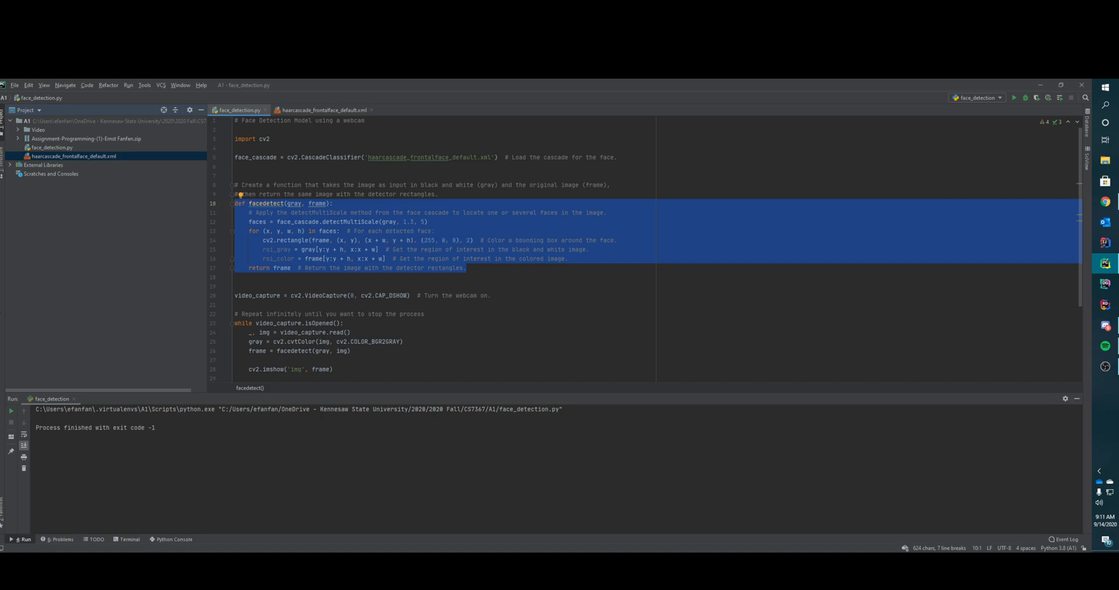
pyautogui.moveTo(409, 226)
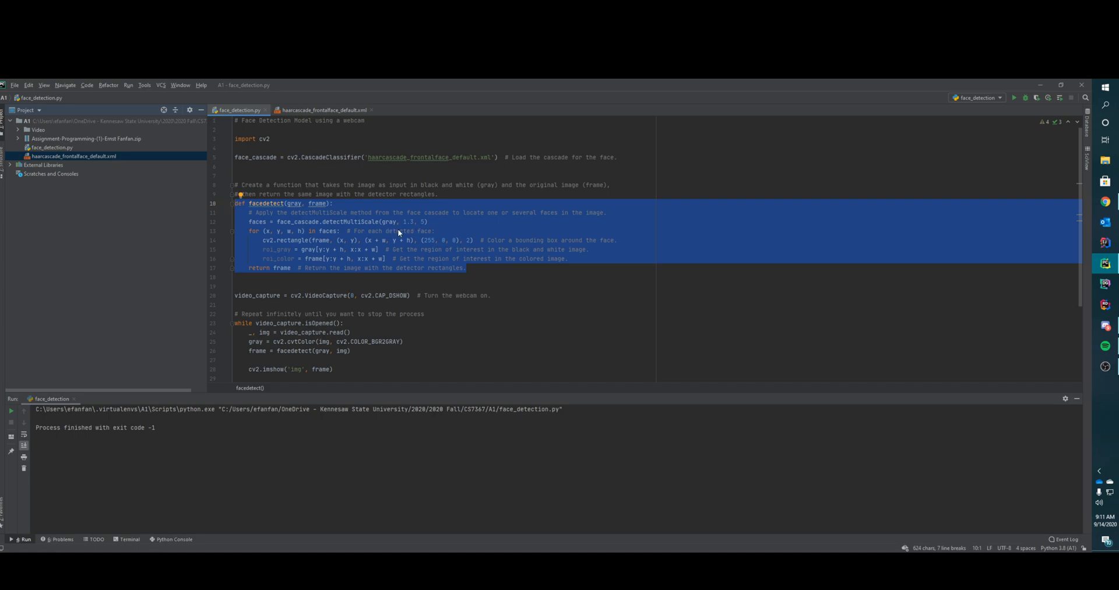
pyautogui.moveTo(462, 236)
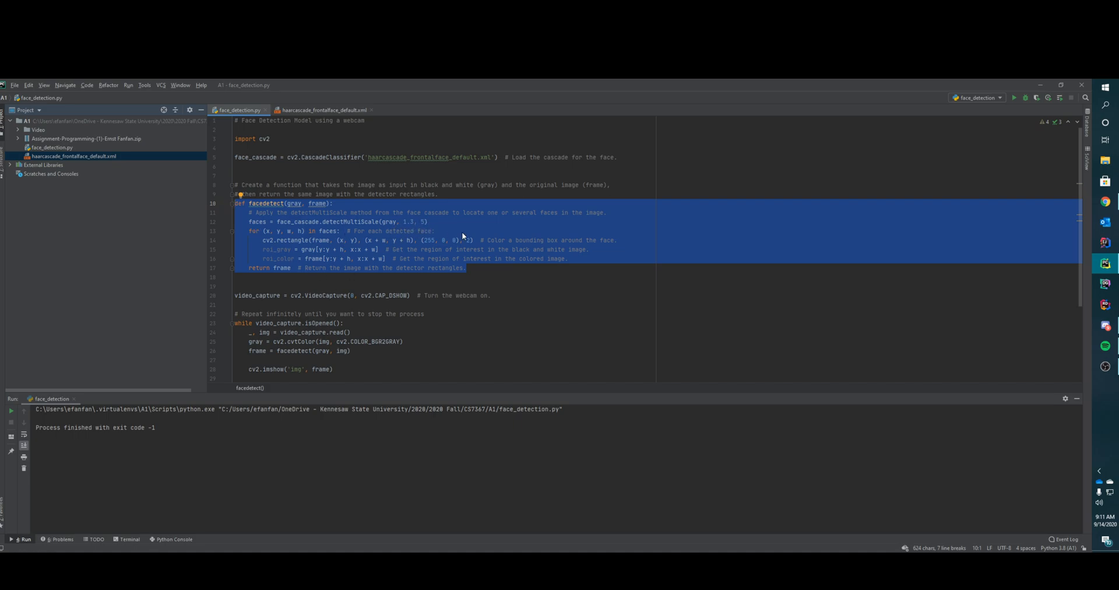
pyautogui.moveTo(268, 228)
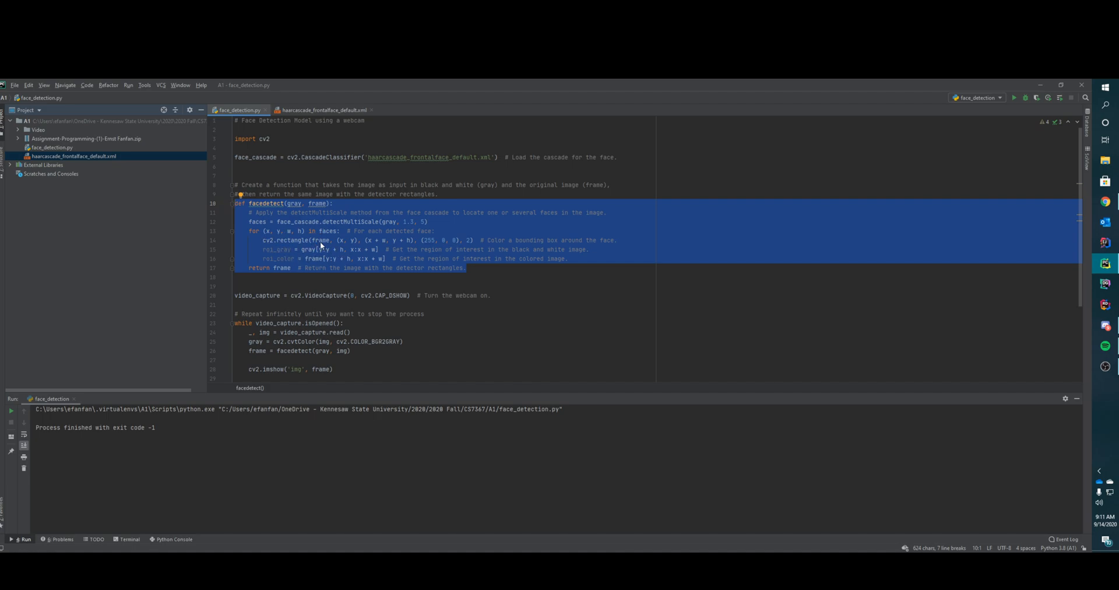
pyautogui.moveTo(483, 246)
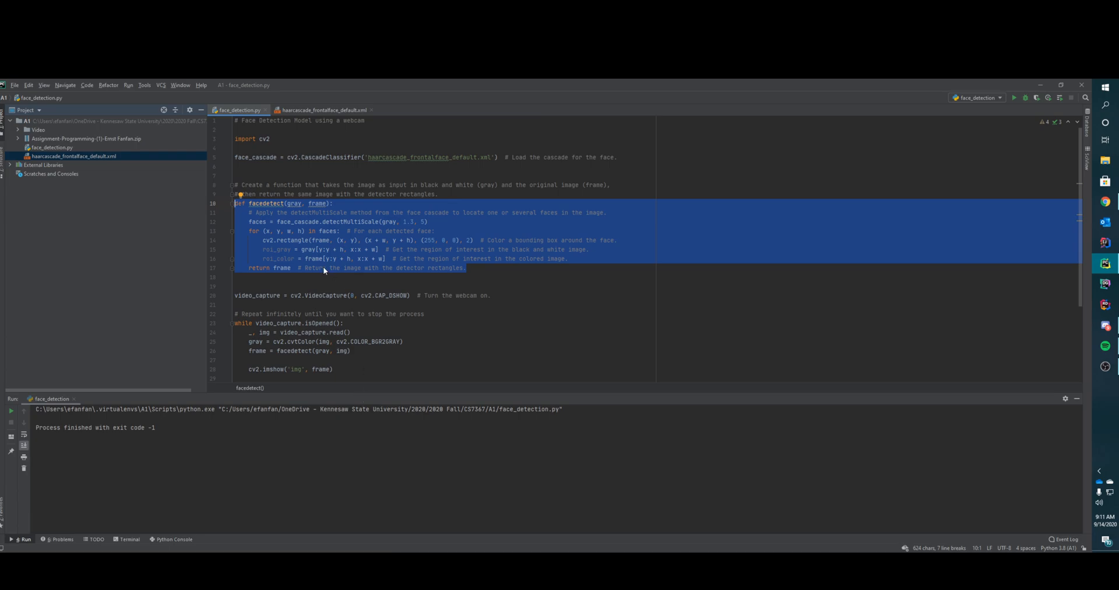
pyautogui.moveTo(284, 267)
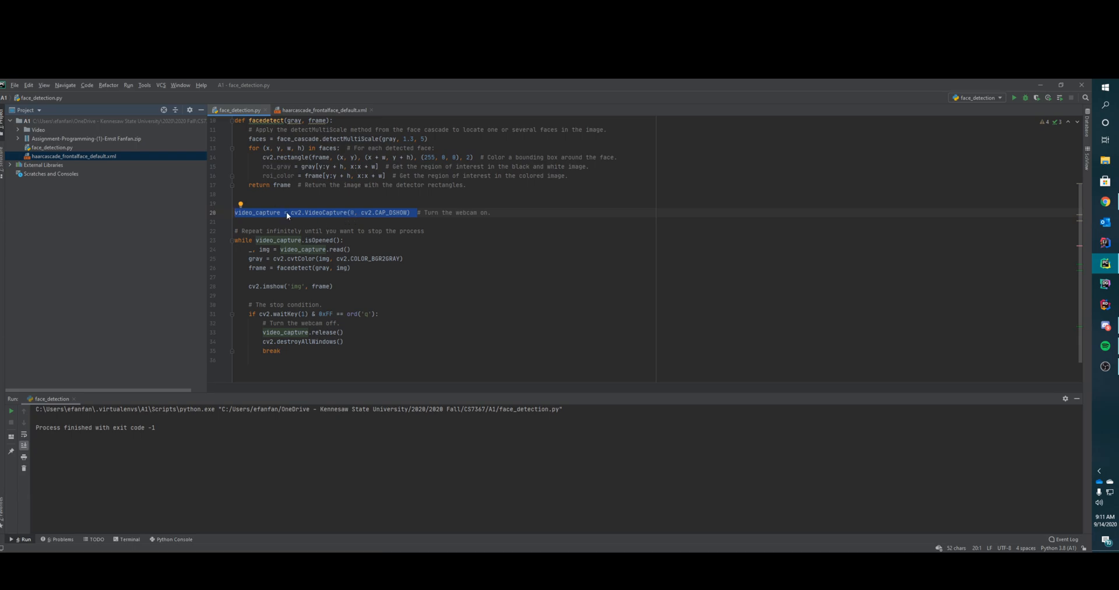
pyautogui.moveTo(293, 214)
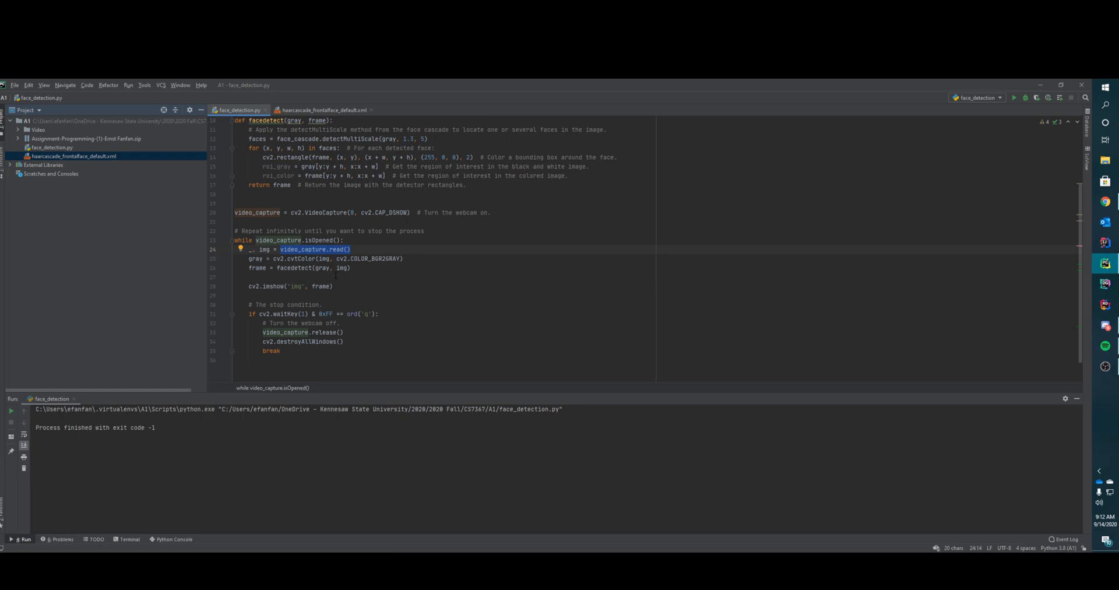
pyautogui.moveTo(245, 255)
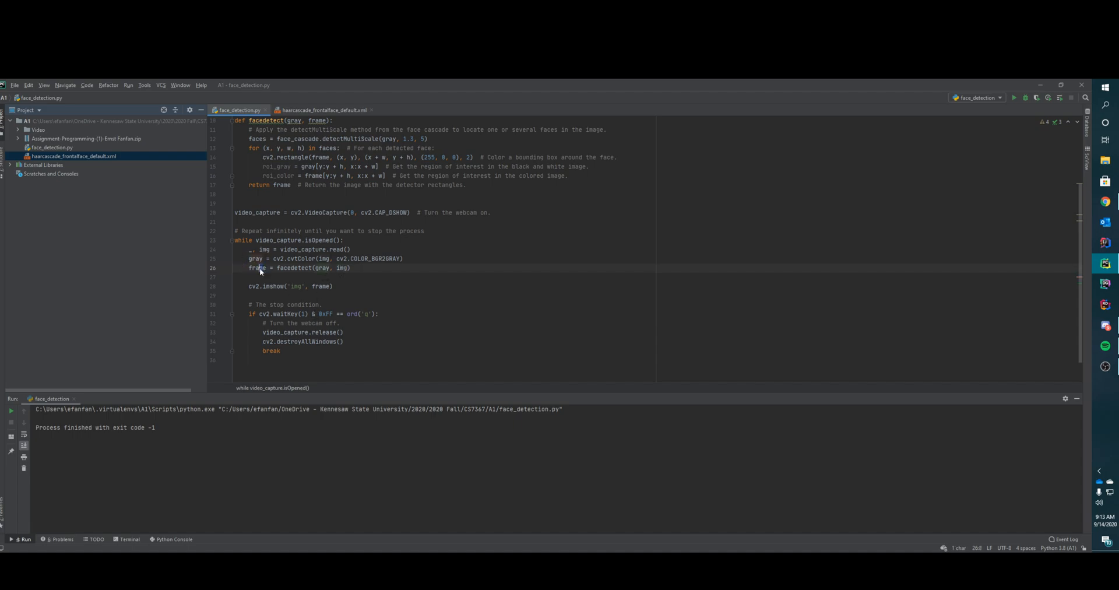
pyautogui.click(258, 268)
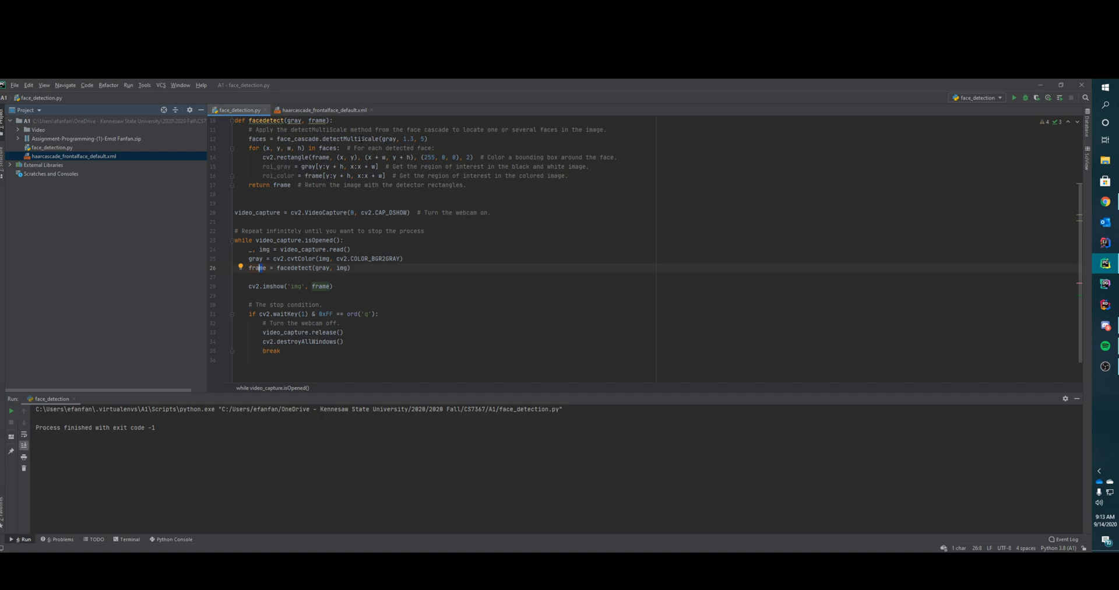
pyautogui.moveTo(257, 157); pyautogui.dragTo(385, 175)
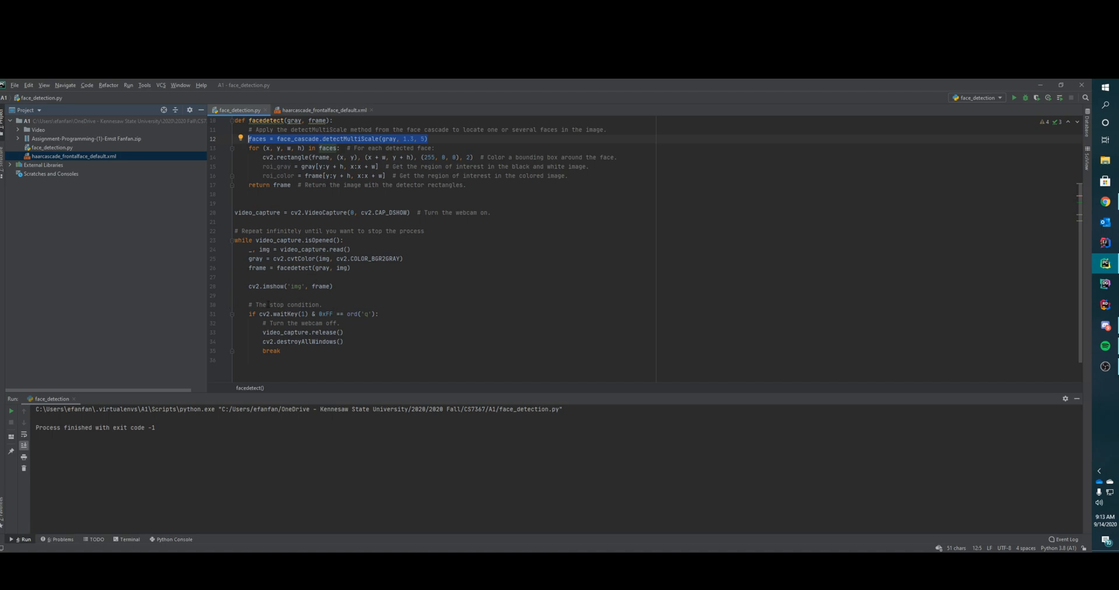
pyautogui.moveTo(249, 304); pyautogui.dragTo(280, 351)
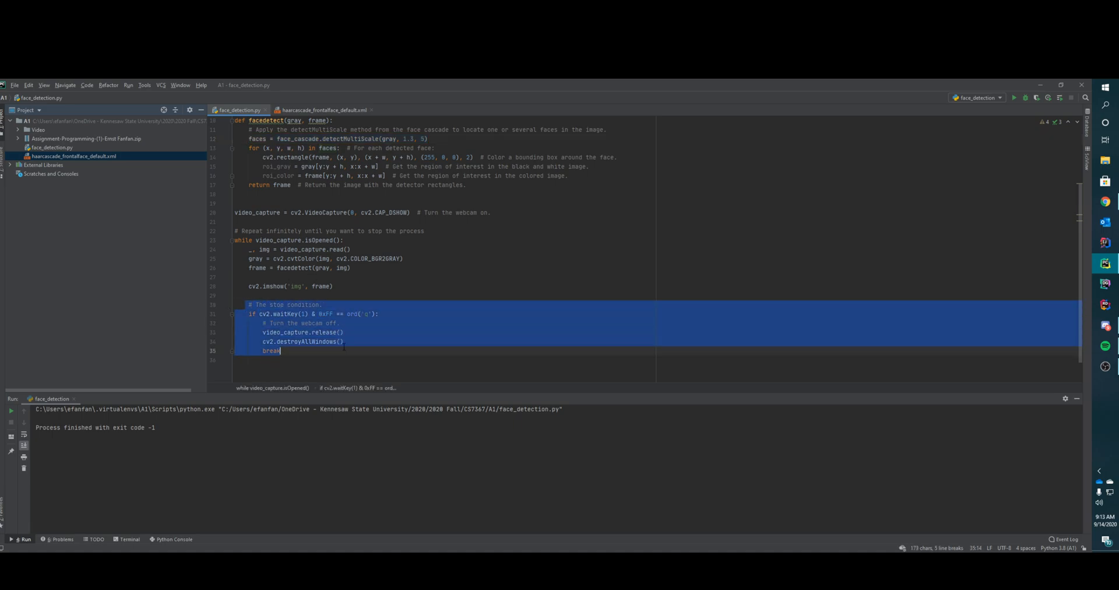
pyautogui.click(291, 315)
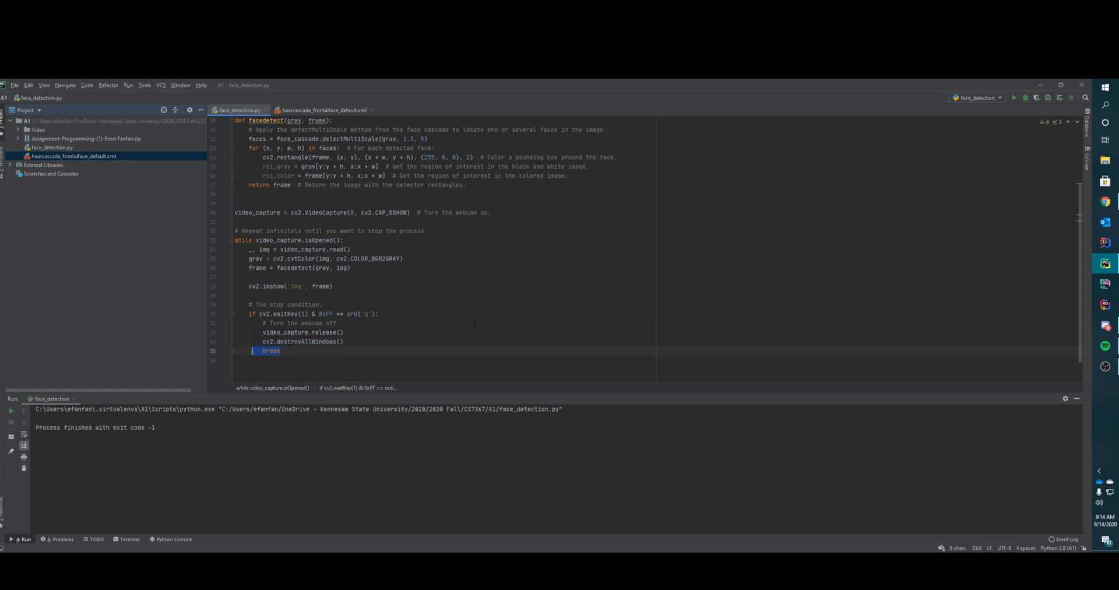
pyautogui.moveTo(632, 86)
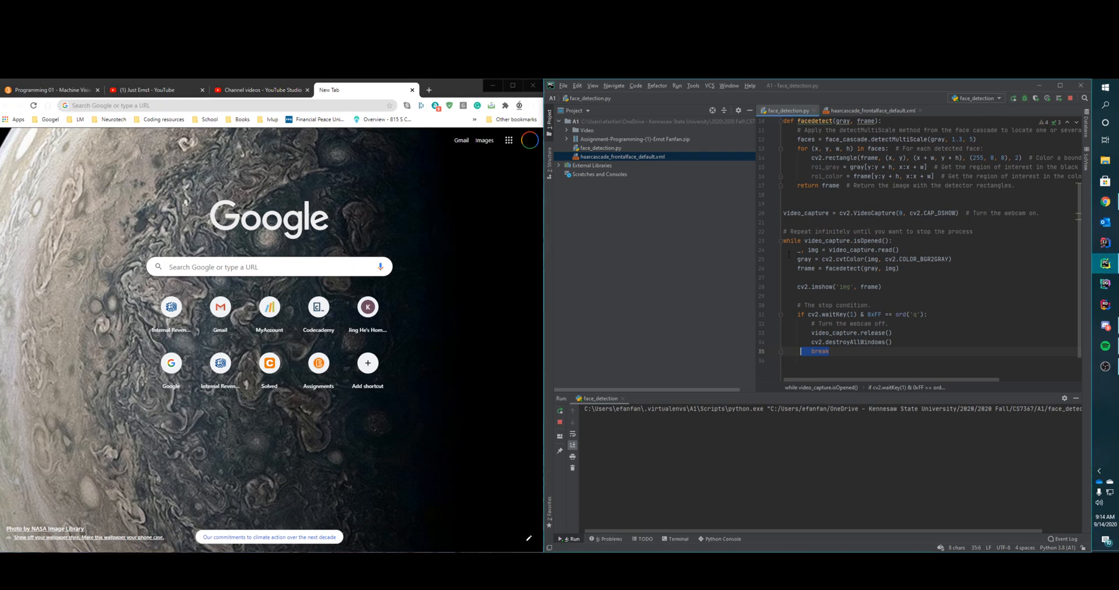
# Run face_detection.py to open the webcam window with a face rectangle
pyautogui.click(574, 538)
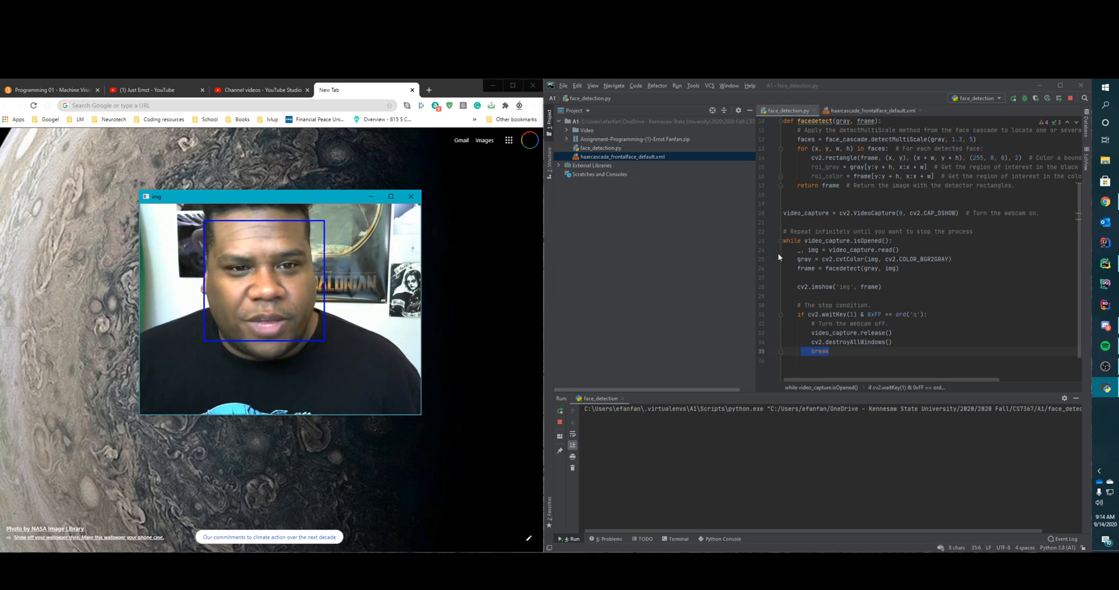